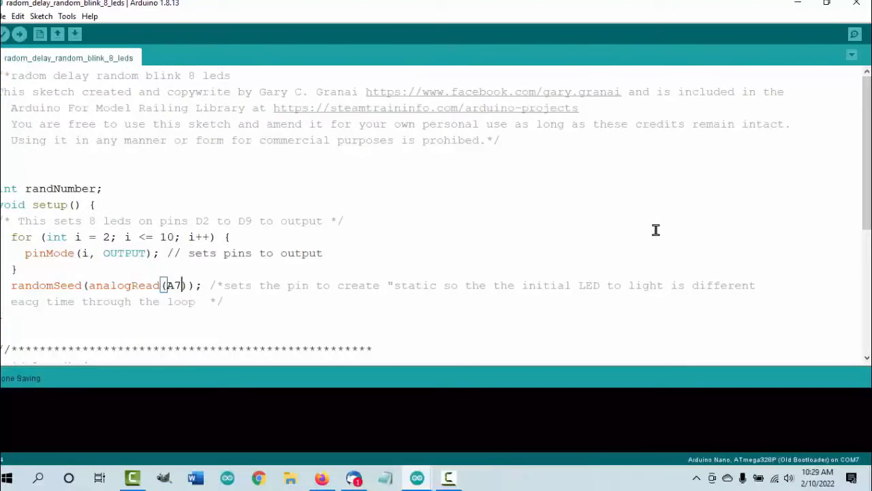
pyautogui.moveTo(494, 243)
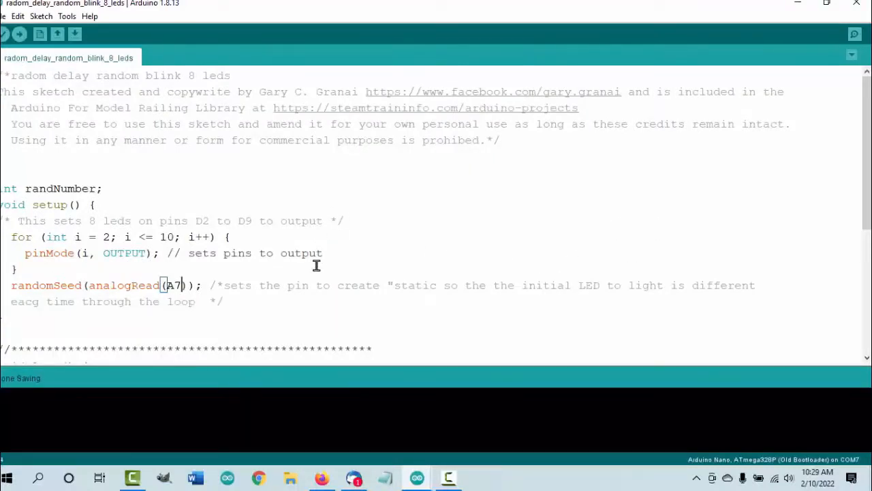
pyautogui.moveTo(326, 252)
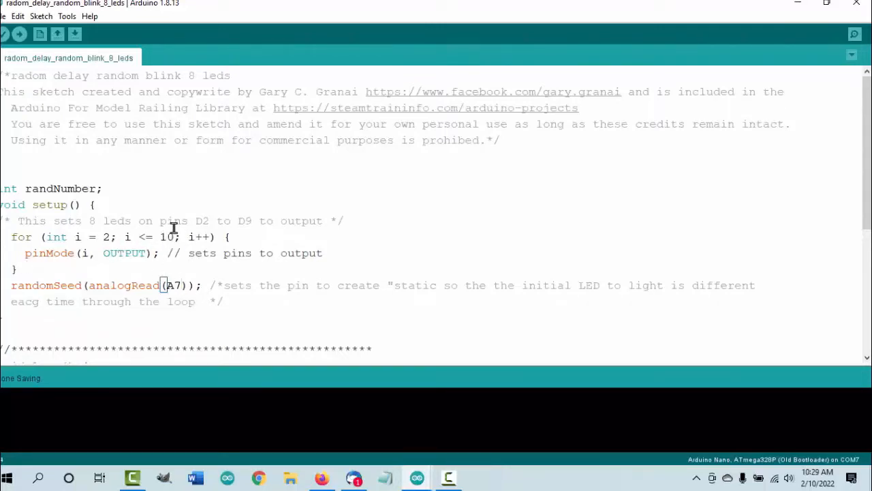
pyautogui.moveTo(142, 265)
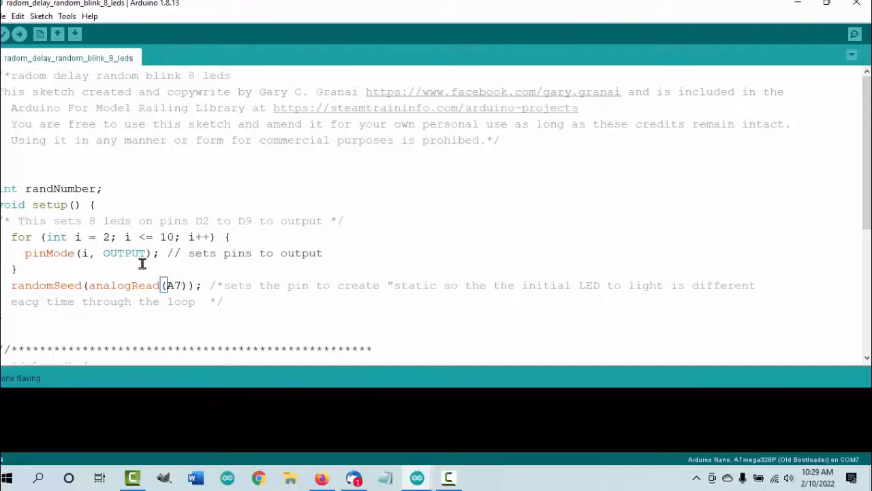
pyautogui.moveTo(269, 312)
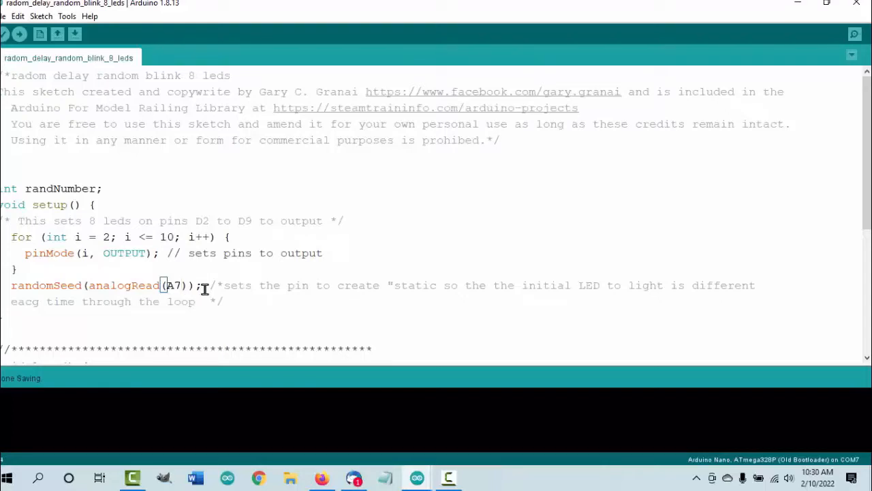
pyautogui.moveTo(381, 183)
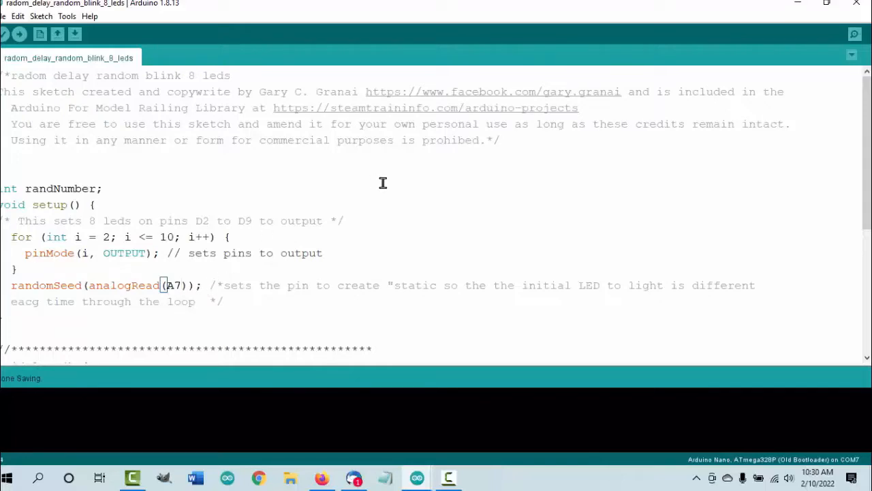
pyautogui.moveTo(856, 164)
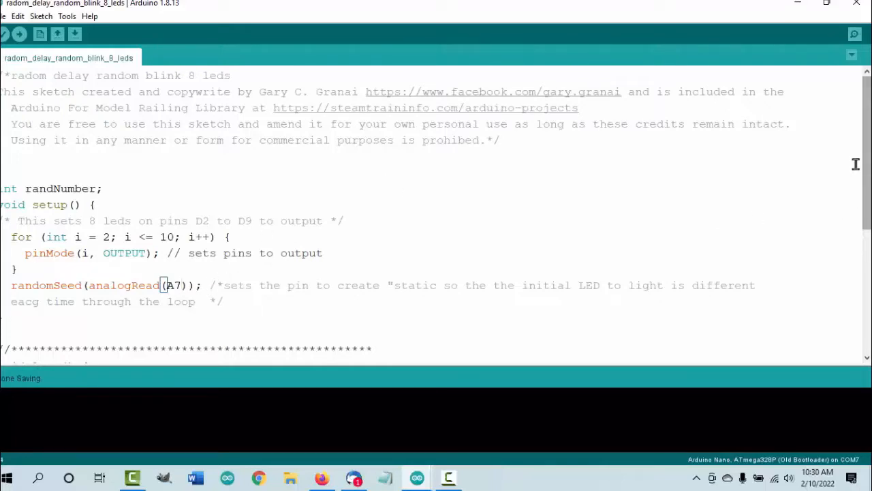
# Scroll the sketch down to the loop() and BlinkRandomly() functions for review
pyautogui.scroll(-3)
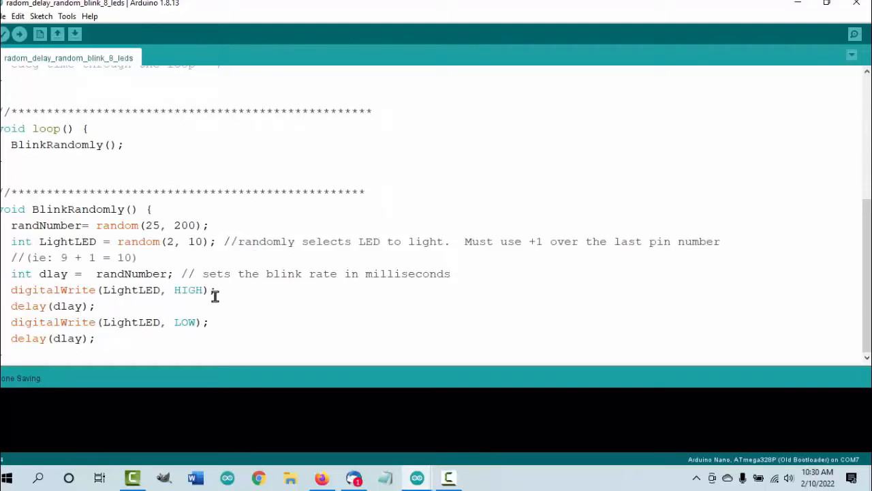
pyautogui.moveTo(157, 289)
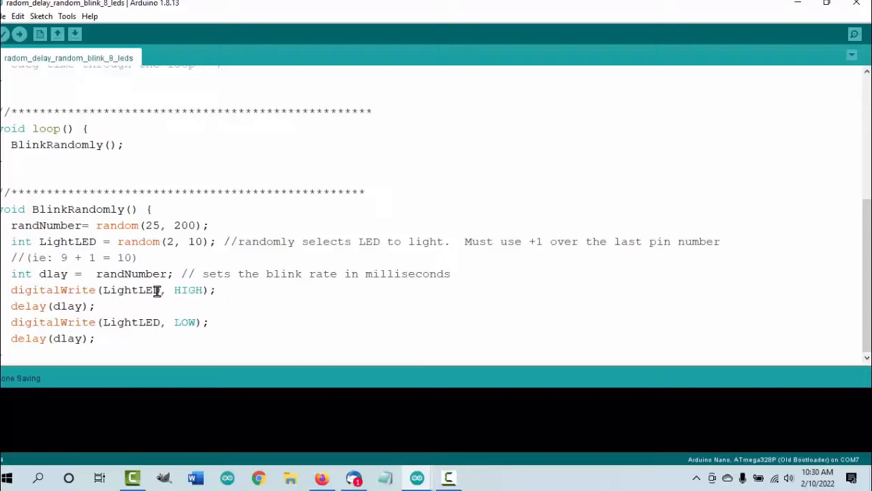
pyautogui.moveTo(132, 311)
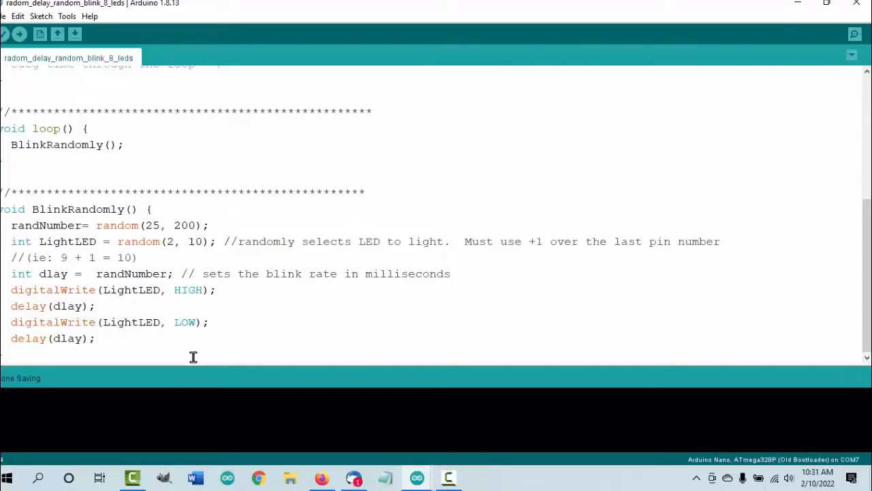
pyautogui.moveTo(147, 210)
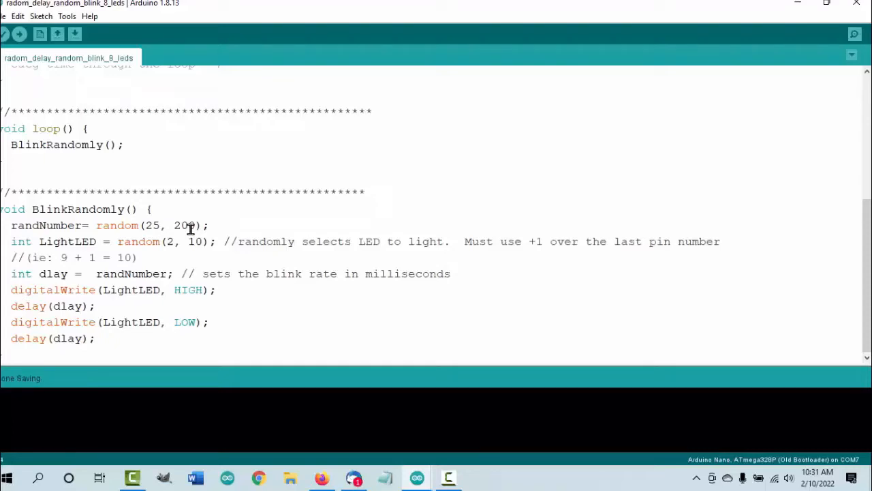
pyautogui.moveTo(474, 177)
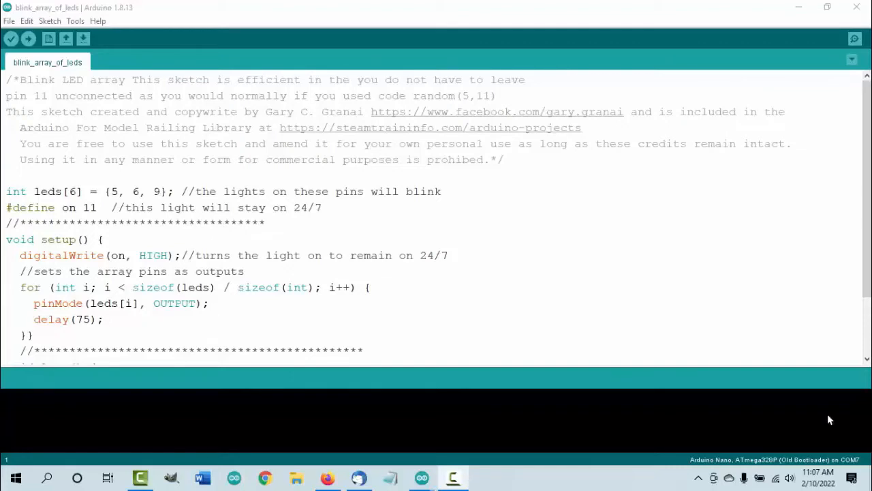
pyautogui.moveTo(610, 330)
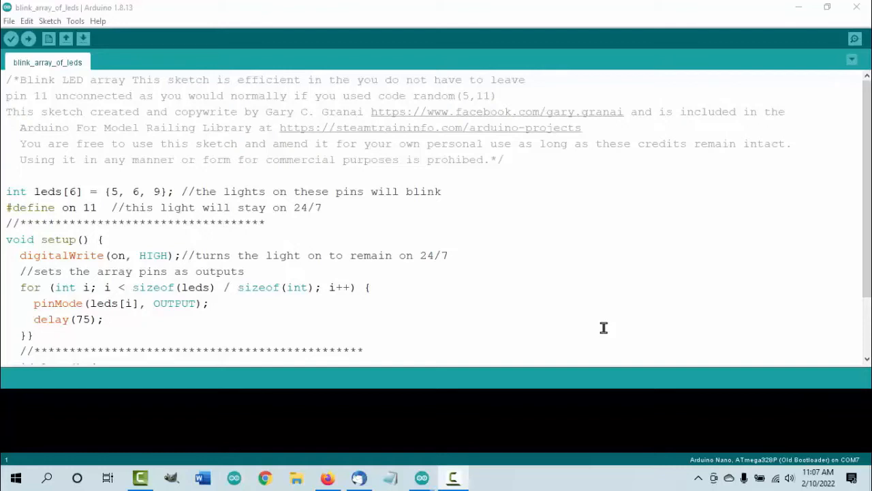
pyautogui.moveTo(194, 308)
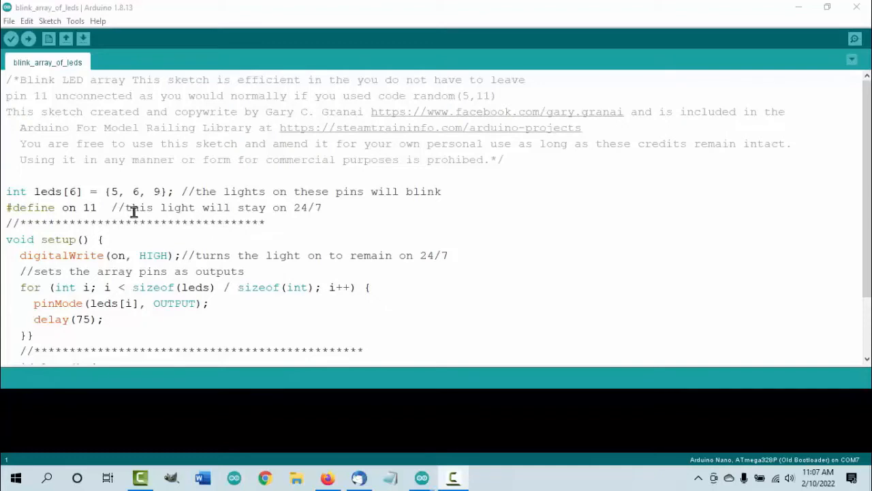
pyautogui.moveTo(155, 207)
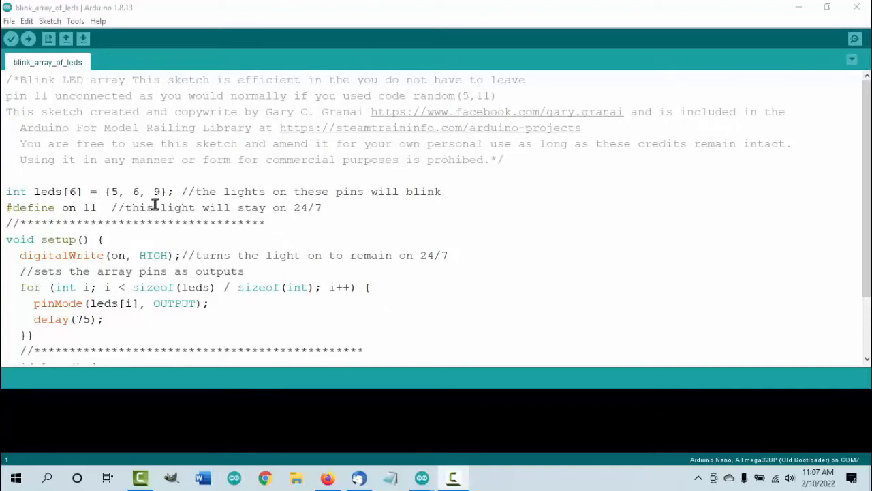
pyautogui.moveTo(155, 212)
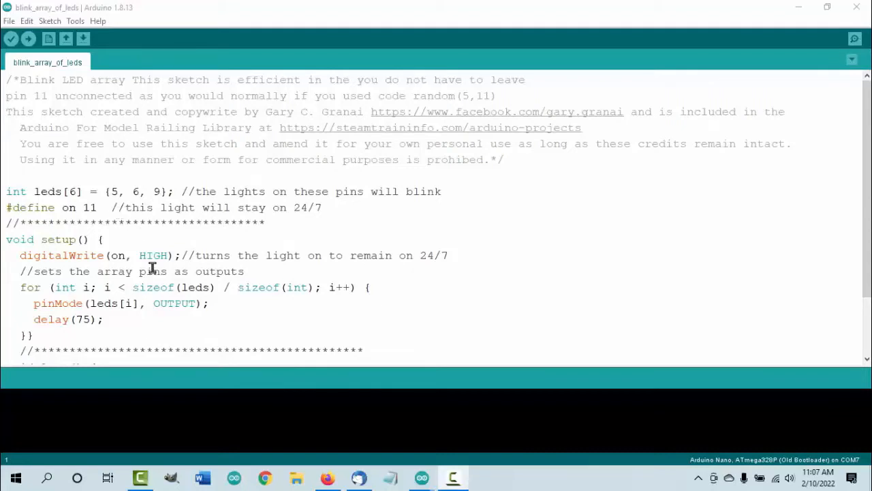
pyautogui.moveTo(147, 208)
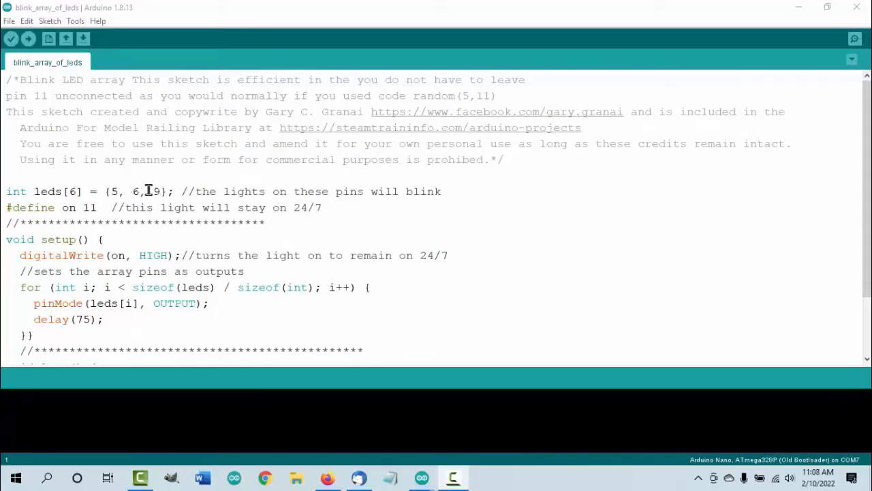
pyautogui.moveTo(197, 293)
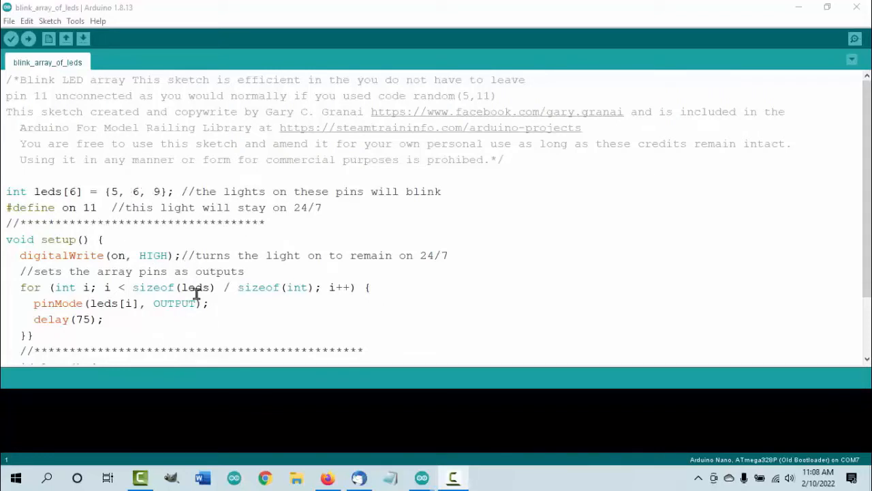
pyautogui.moveTo(379, 229)
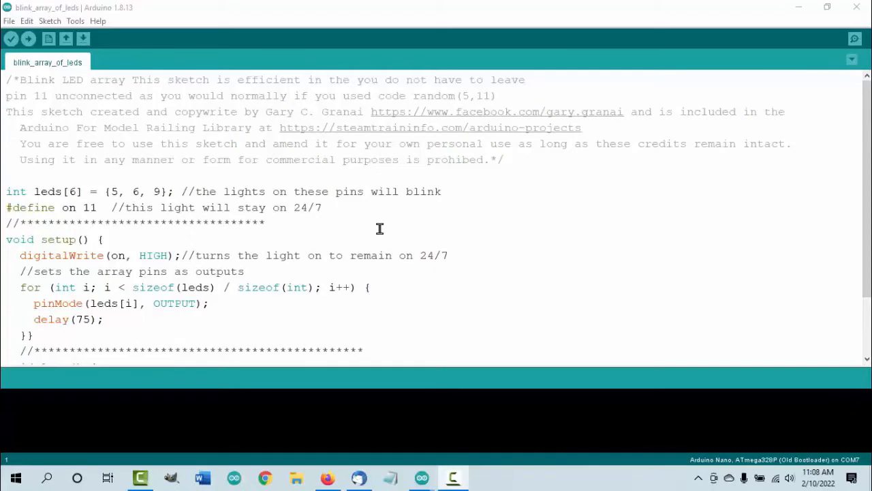
pyautogui.moveTo(388, 229)
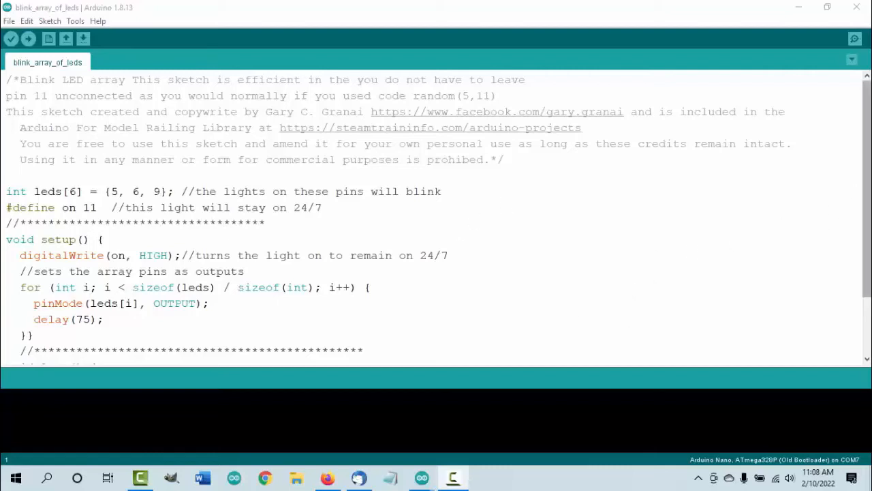
pyautogui.scroll(-3)
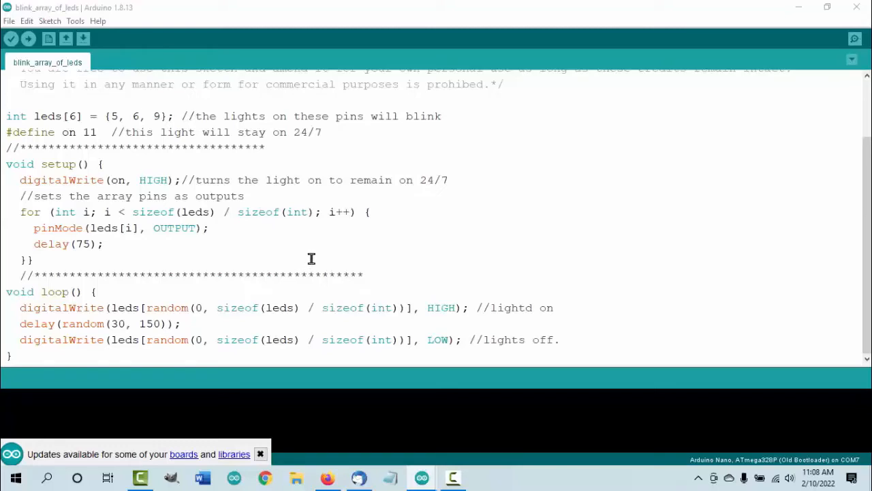
pyautogui.moveTo(163, 282)
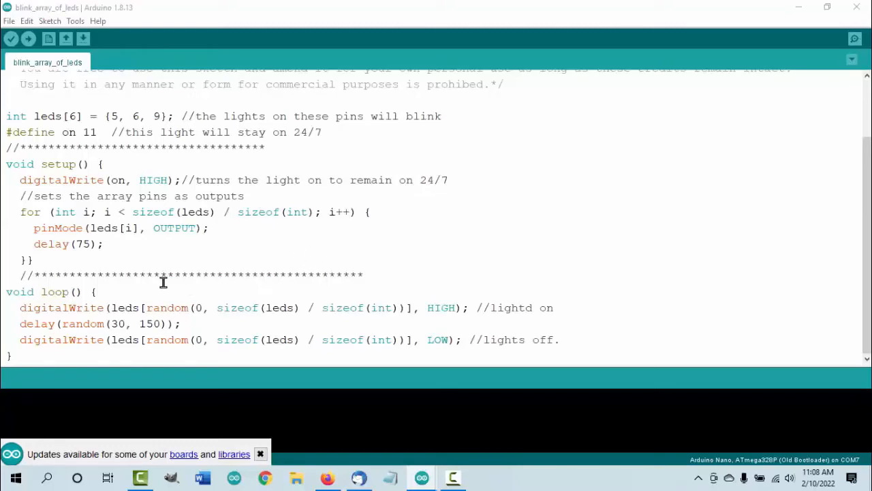
pyautogui.click(259, 454)
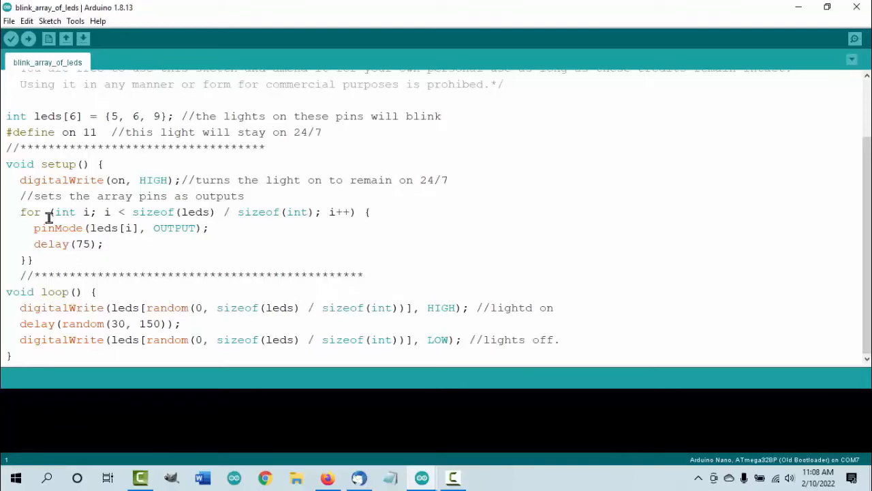
pyautogui.moveTo(397, 239)
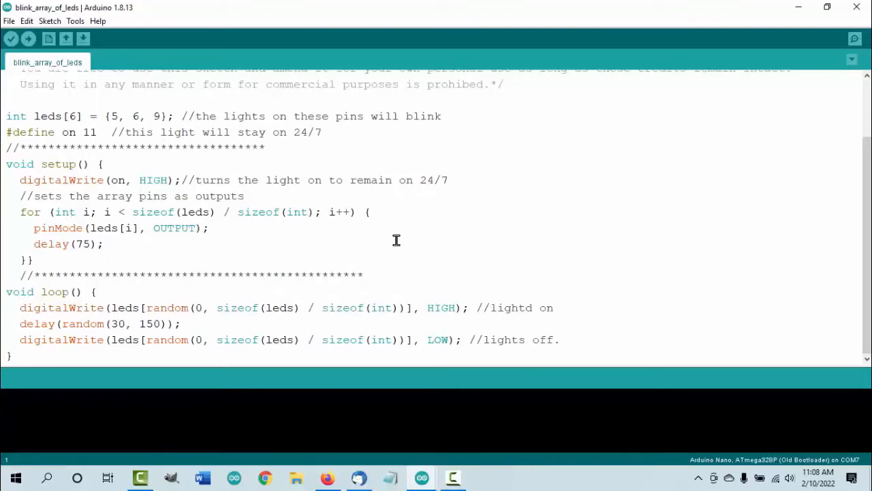
pyautogui.moveTo(205, 267)
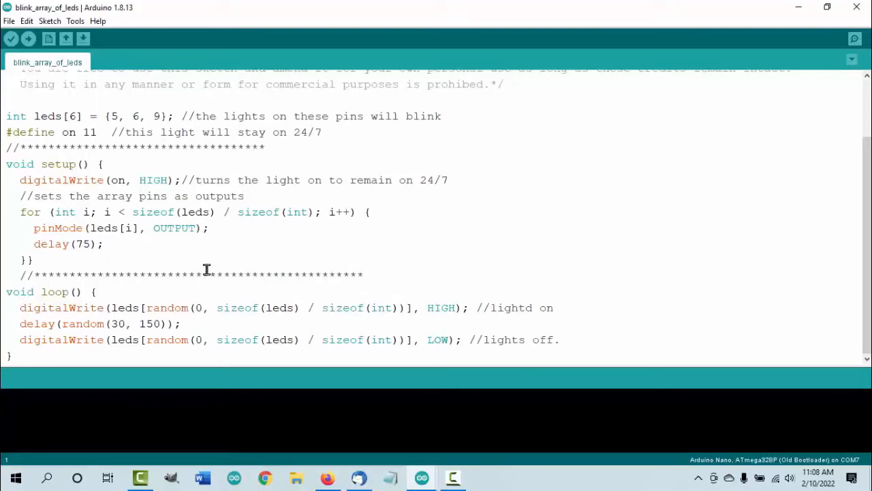
pyautogui.moveTo(156, 109)
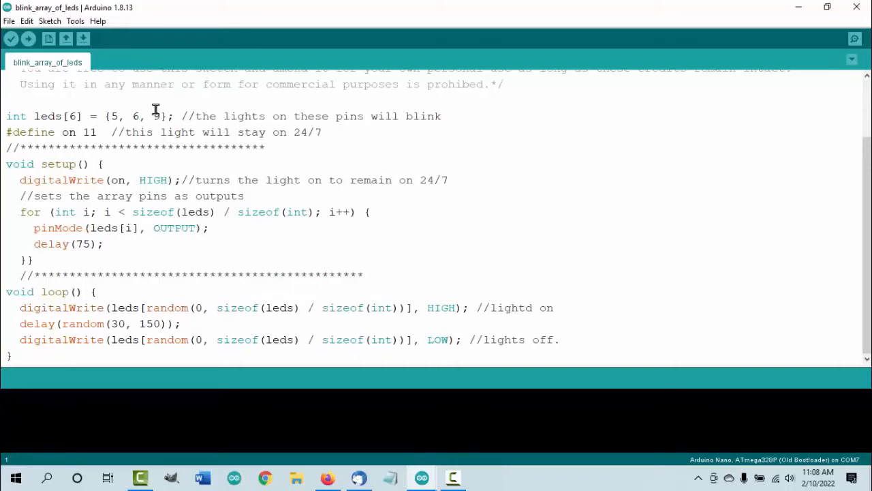
pyautogui.moveTo(295, 234)
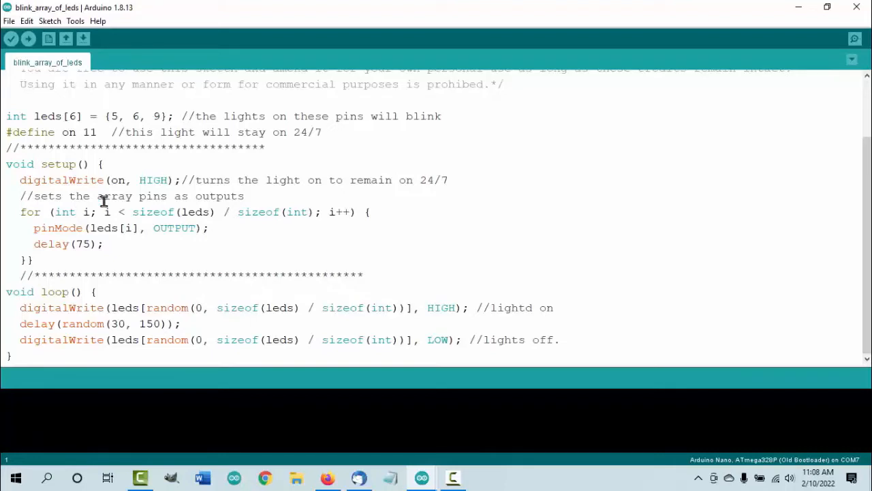
pyautogui.moveTo(150, 211)
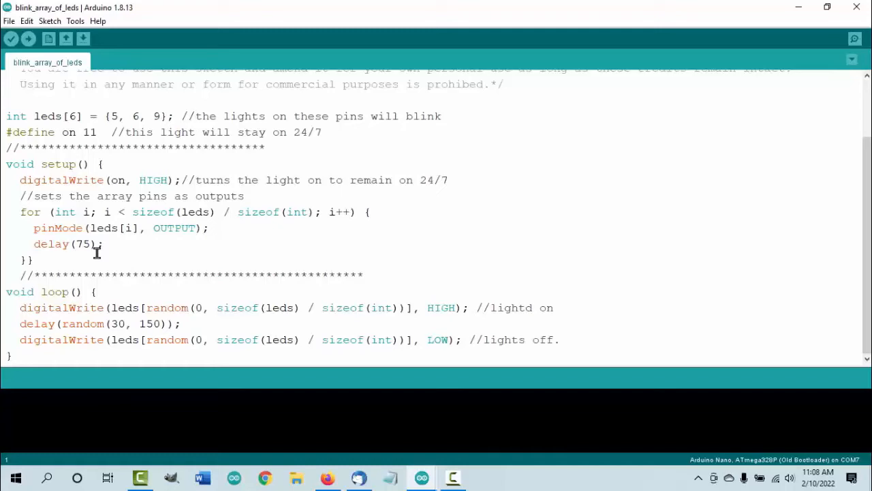
pyautogui.moveTo(796, 191)
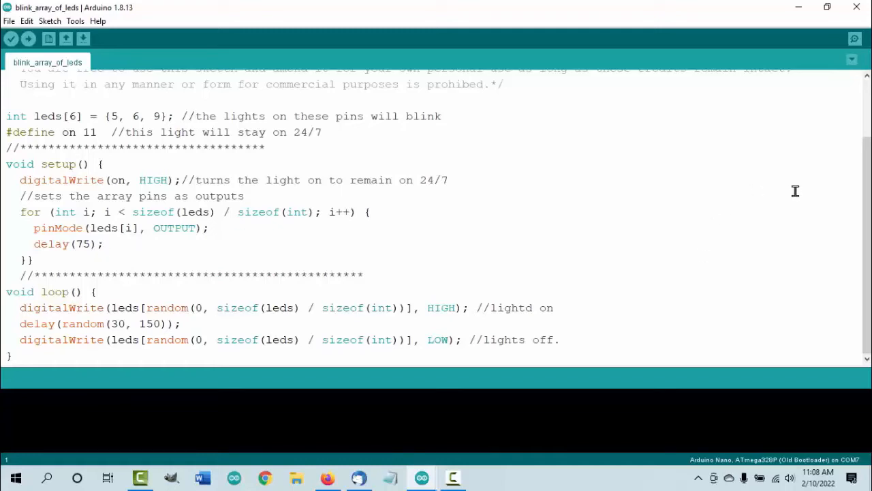
pyautogui.moveTo(5, 357)
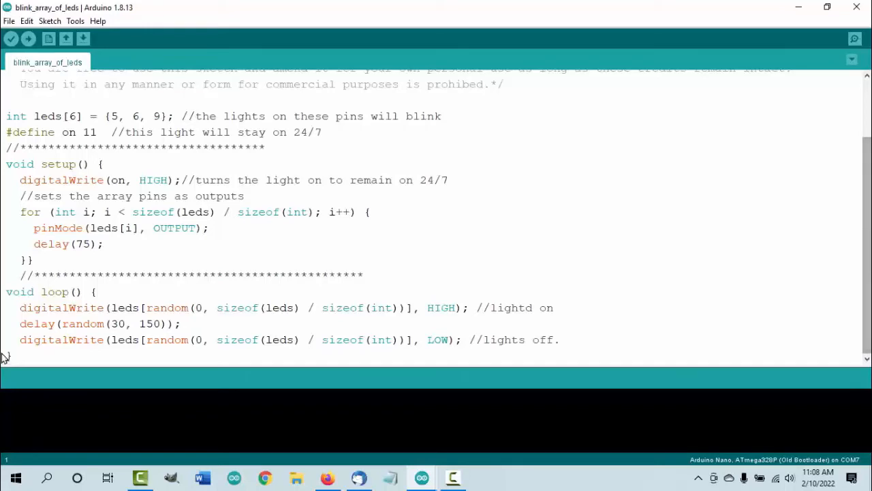
pyautogui.click(22, 339)
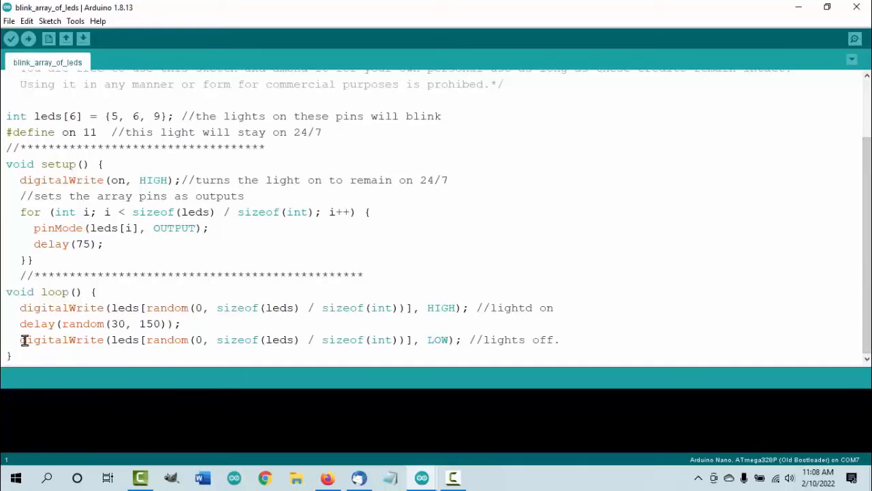
pyautogui.moveTo(39, 323)
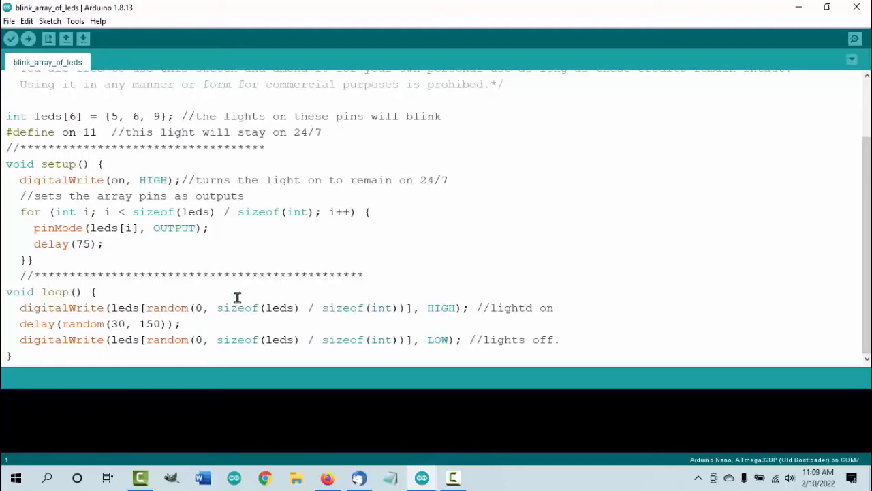
pyautogui.moveTo(251, 366)
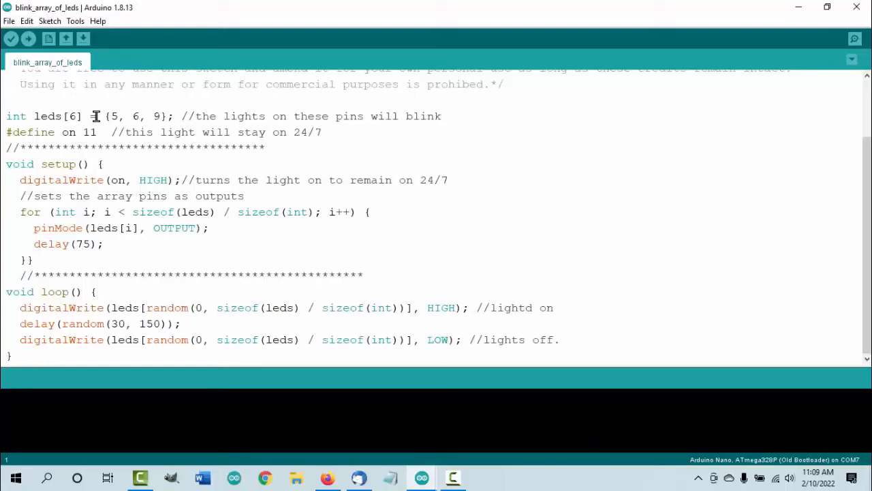
pyautogui.write('=')
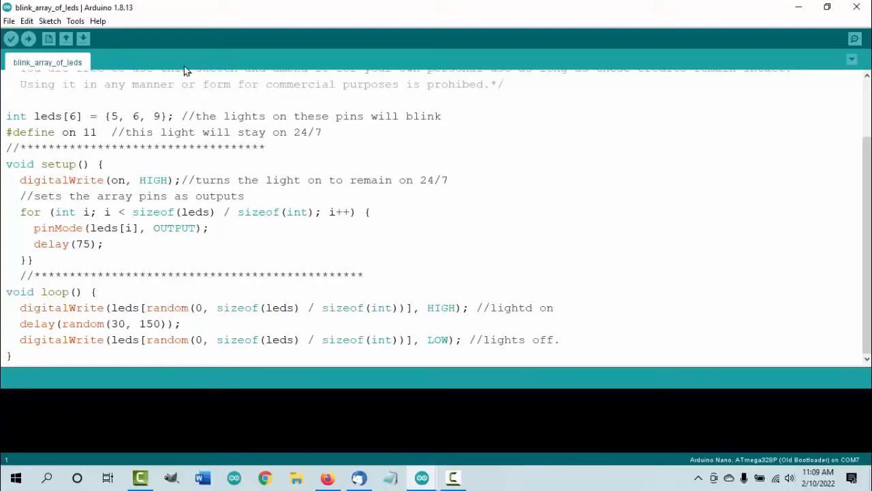